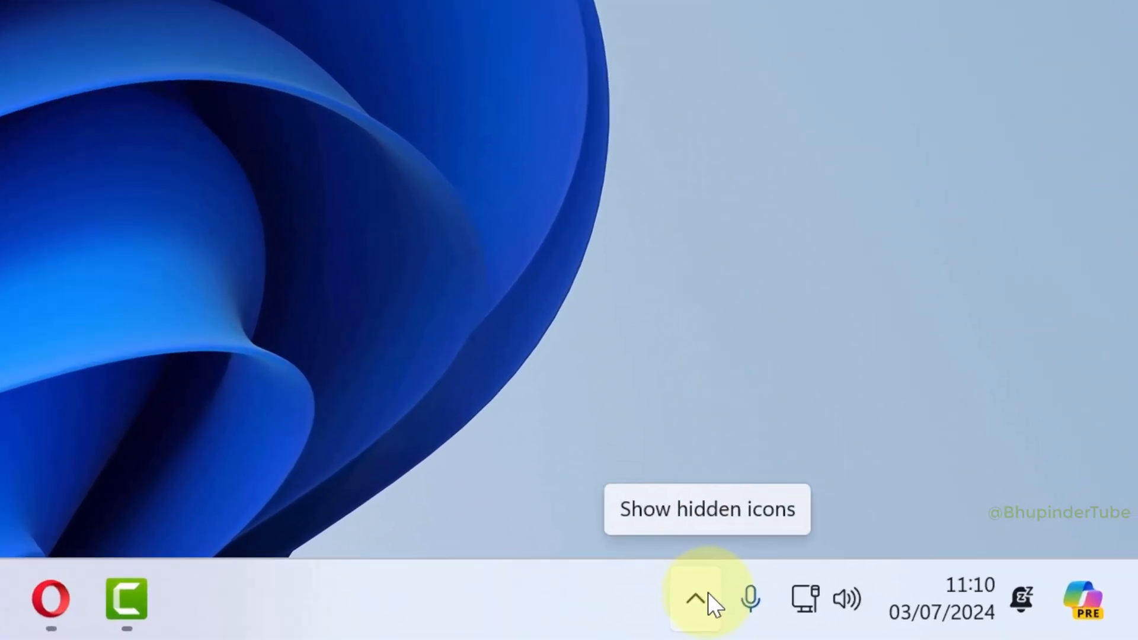
Expand the hidden system-tray icons to reveal Creative Cloud Desktop
click(697, 599)
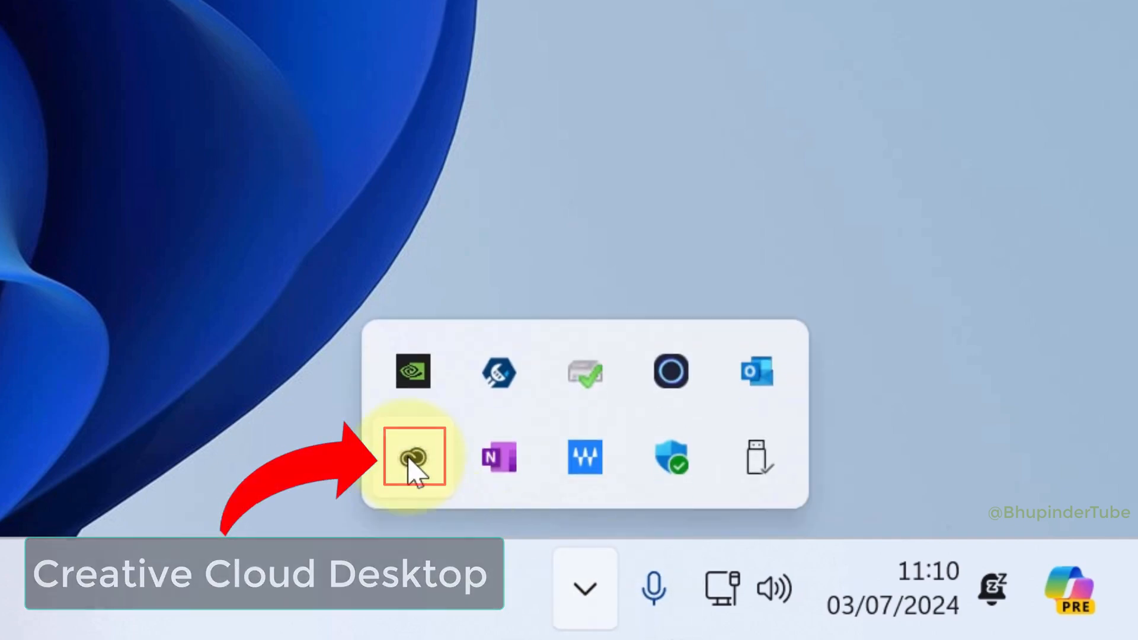
From the tray icon, go to Apps and choose Uninstall for Premiere Pro
click(414, 459)
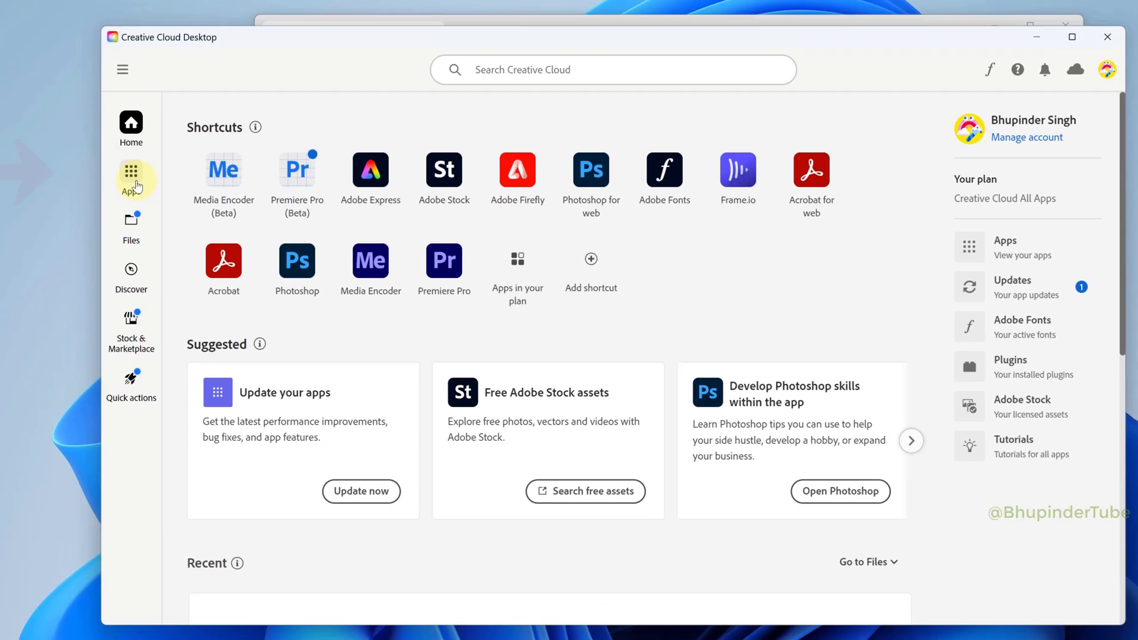
click(130, 172)
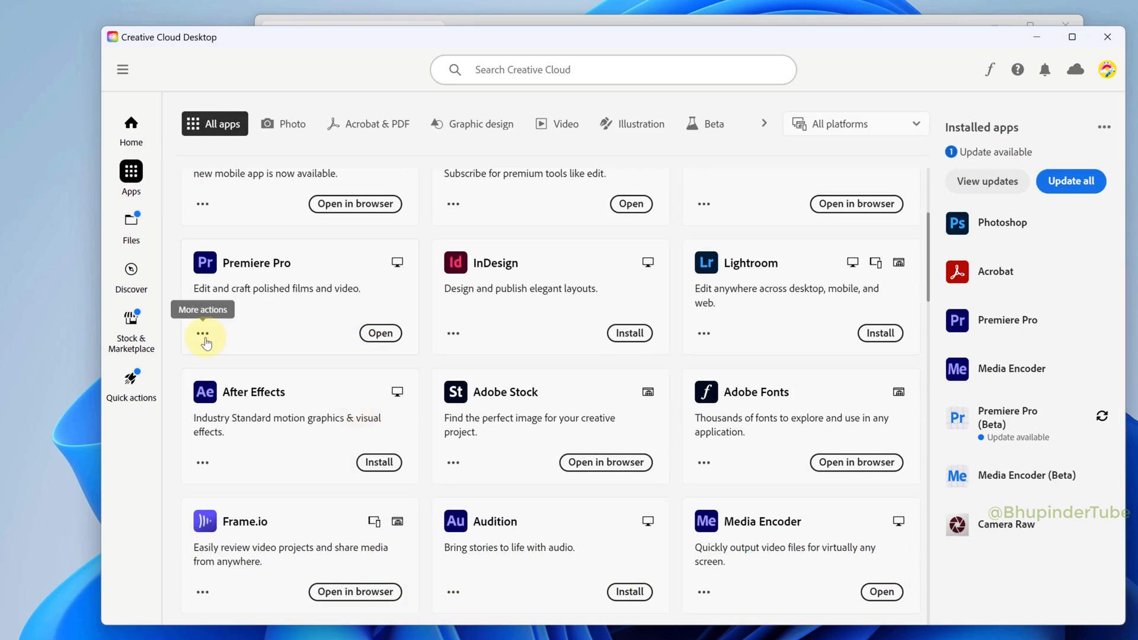
click(203, 333)
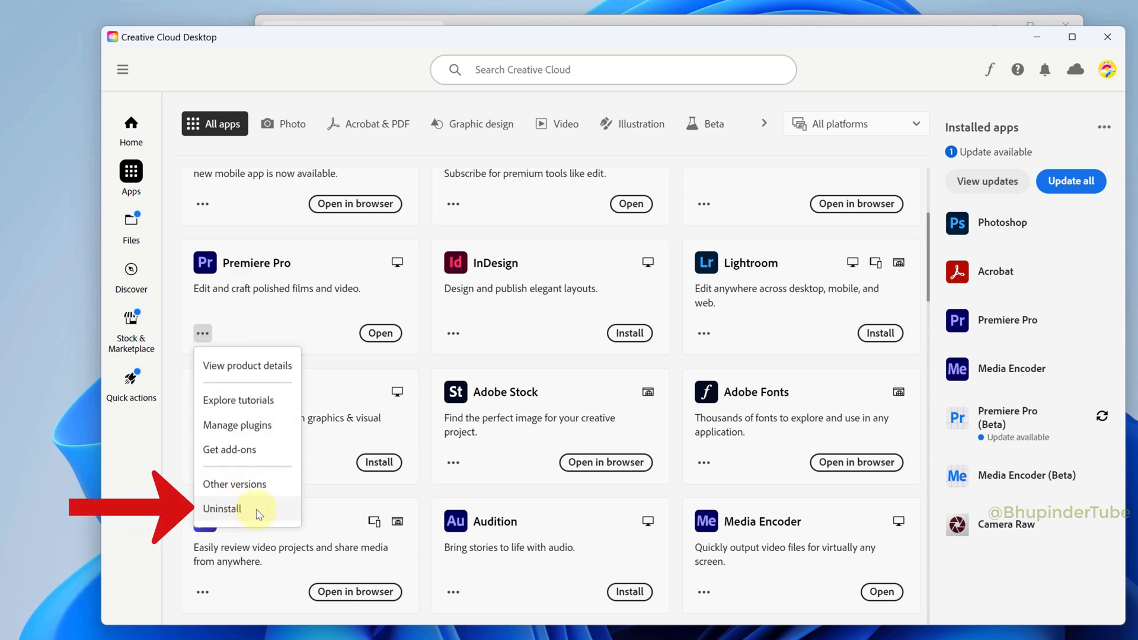
click(223, 509)
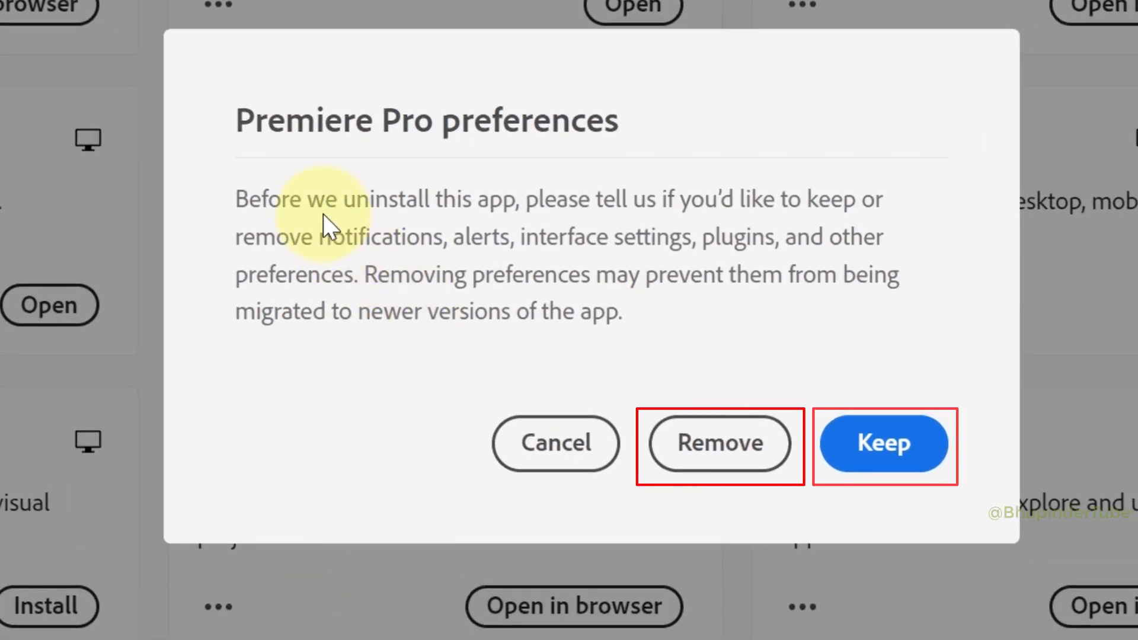
mouse_move(651, 211)
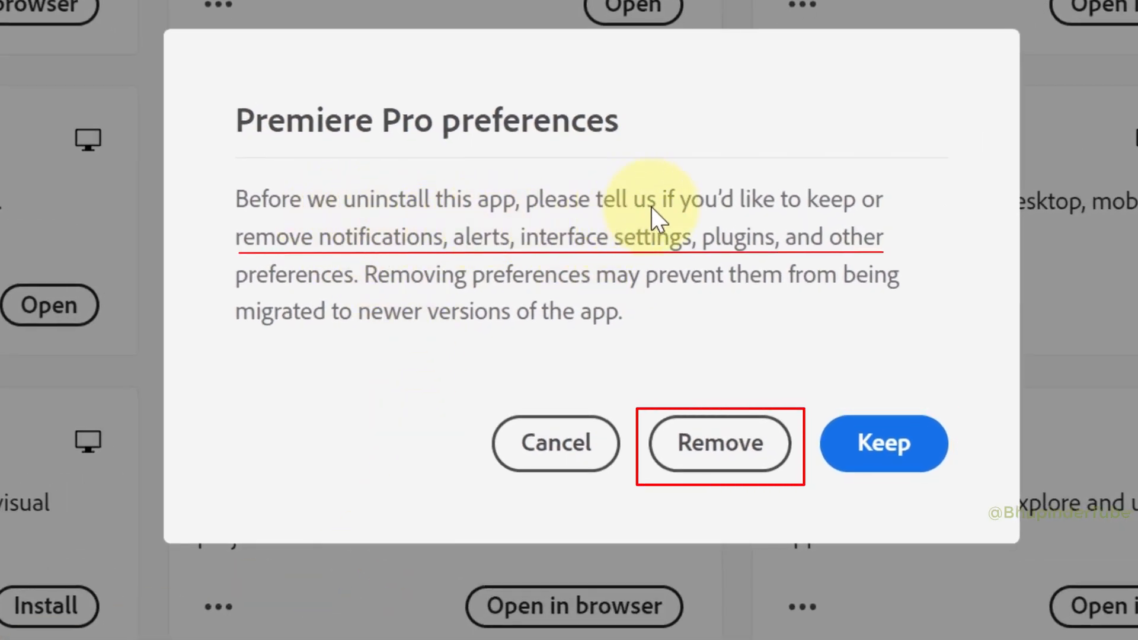
mouse_move(922, 337)
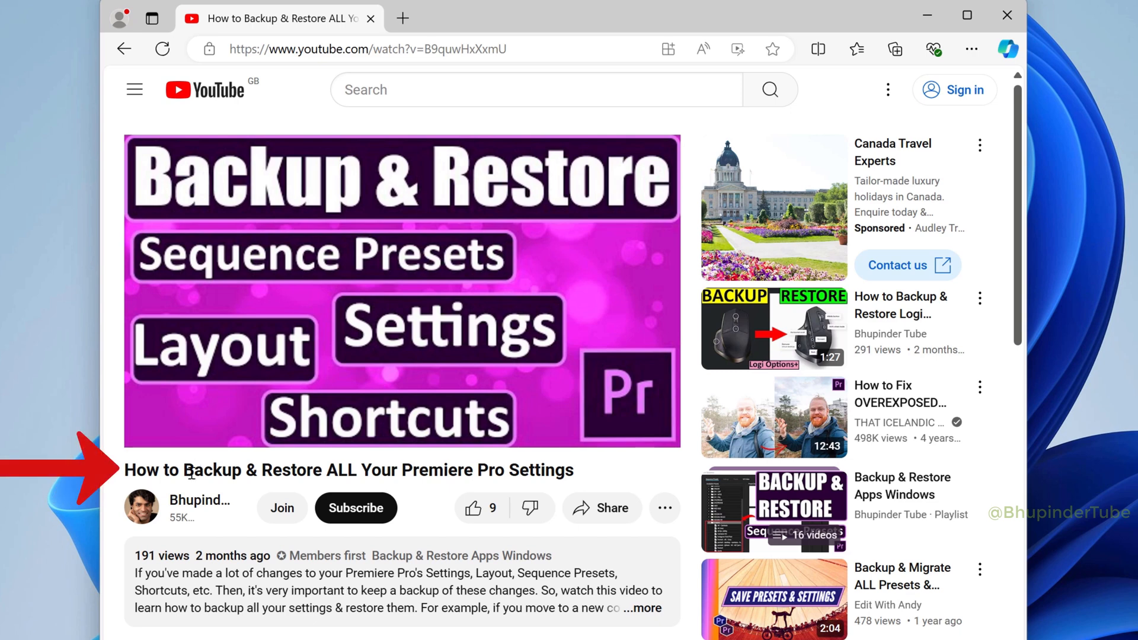
mouse_move(475, 480)
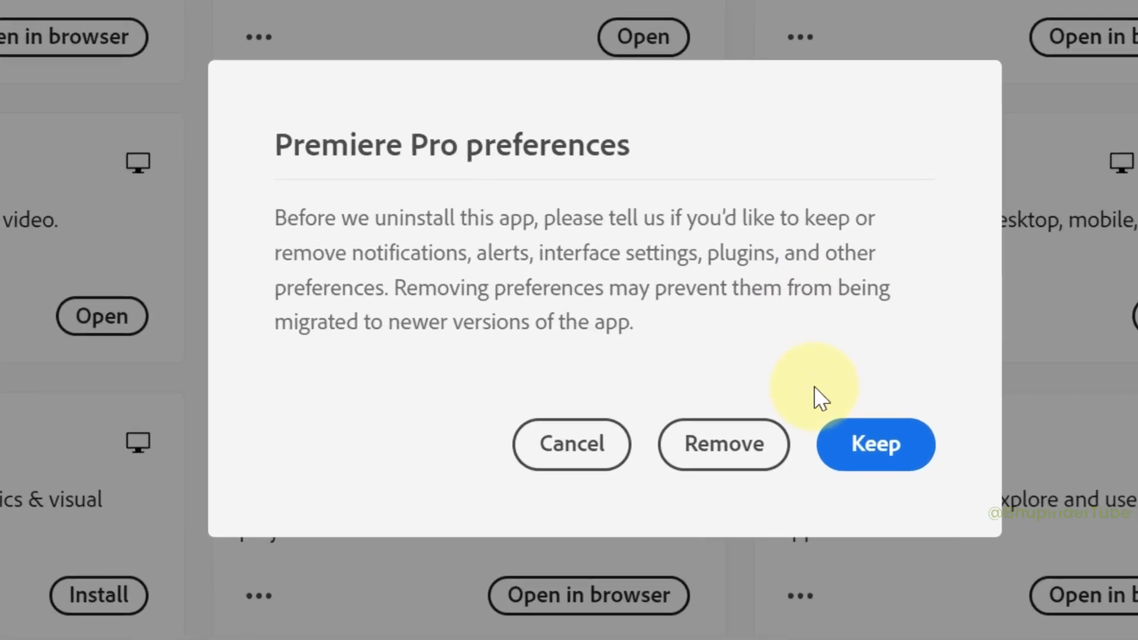
Uninstall Premiere Pro, choosing Remove to delete its preferences
click(876, 444)
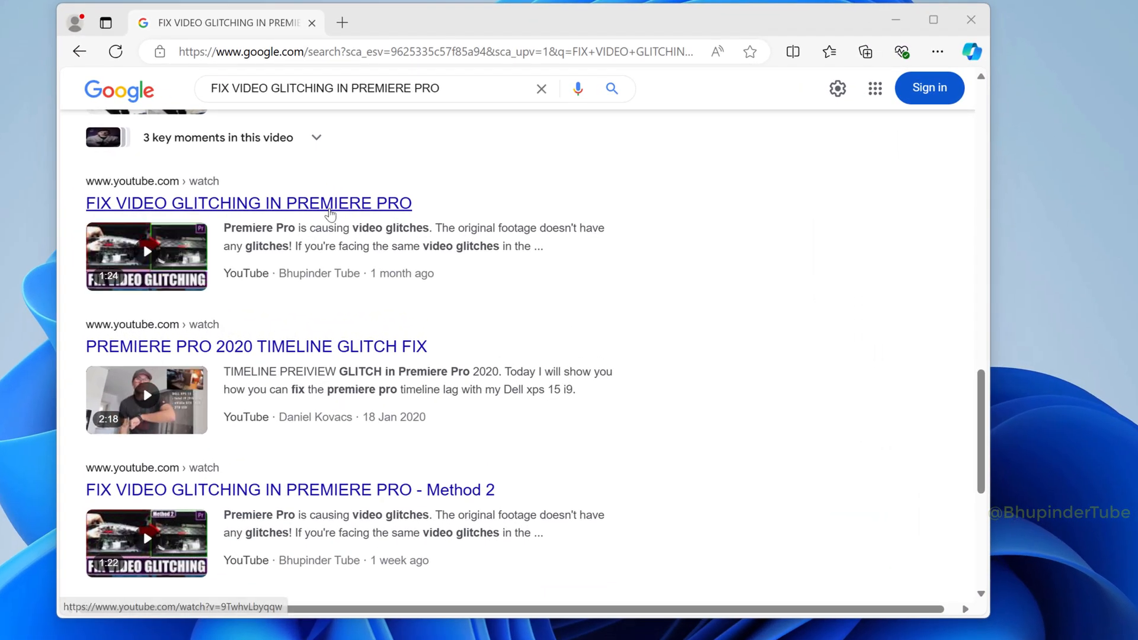
click(249, 204)
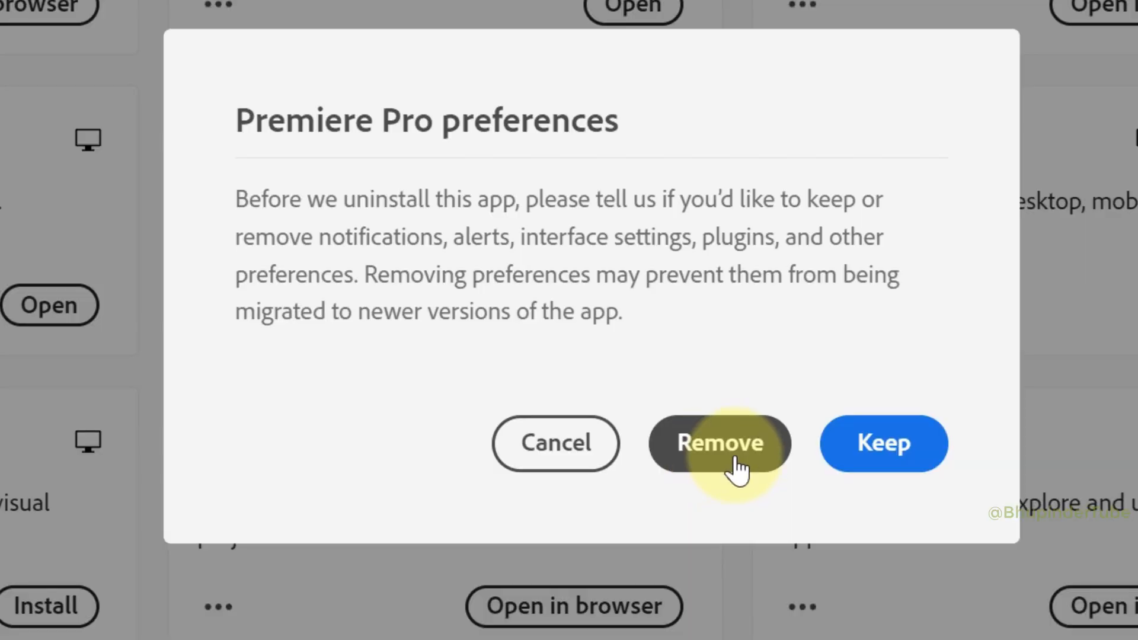
click(719, 443)
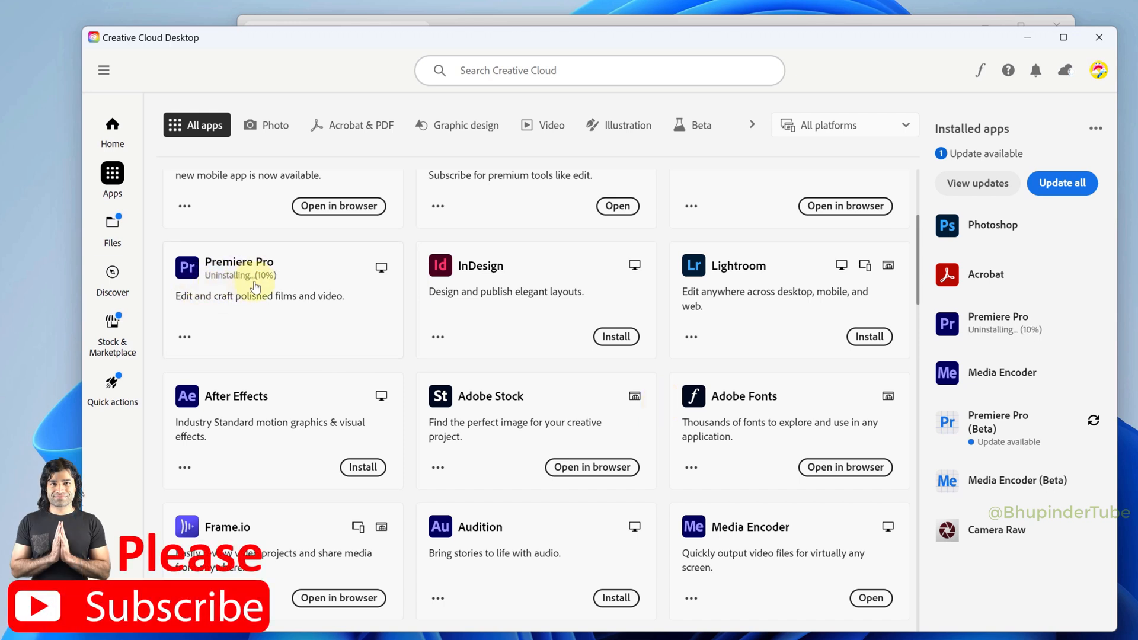
mouse_move(488, 328)
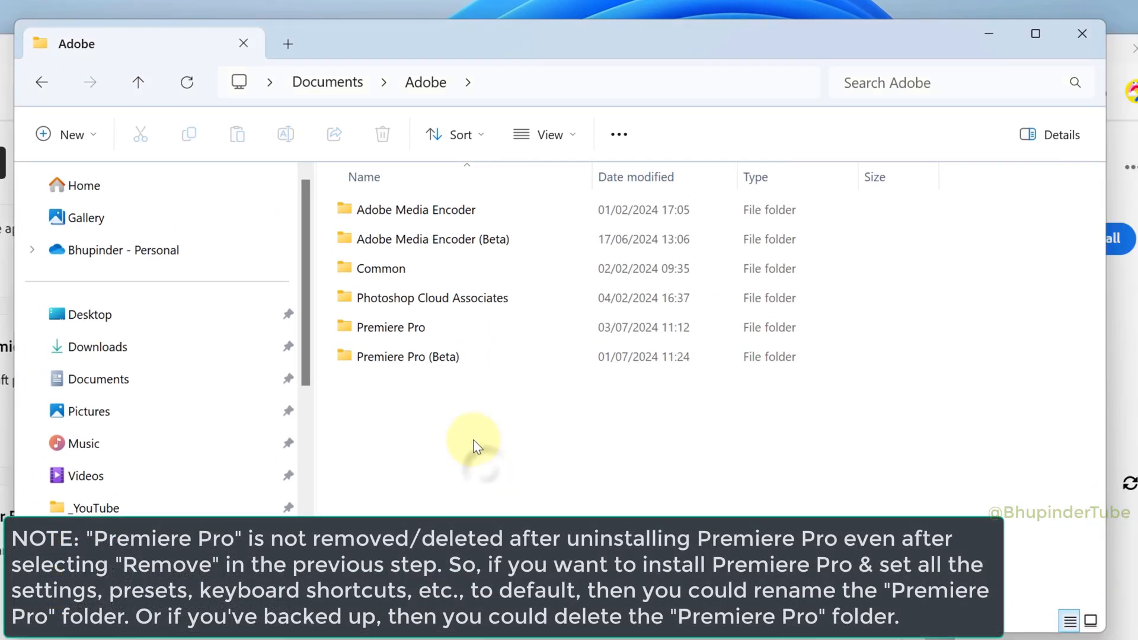
Rename the leftover Premiere Pro folder in Documents\Adobe by appending '.old'
double_click(391, 327)
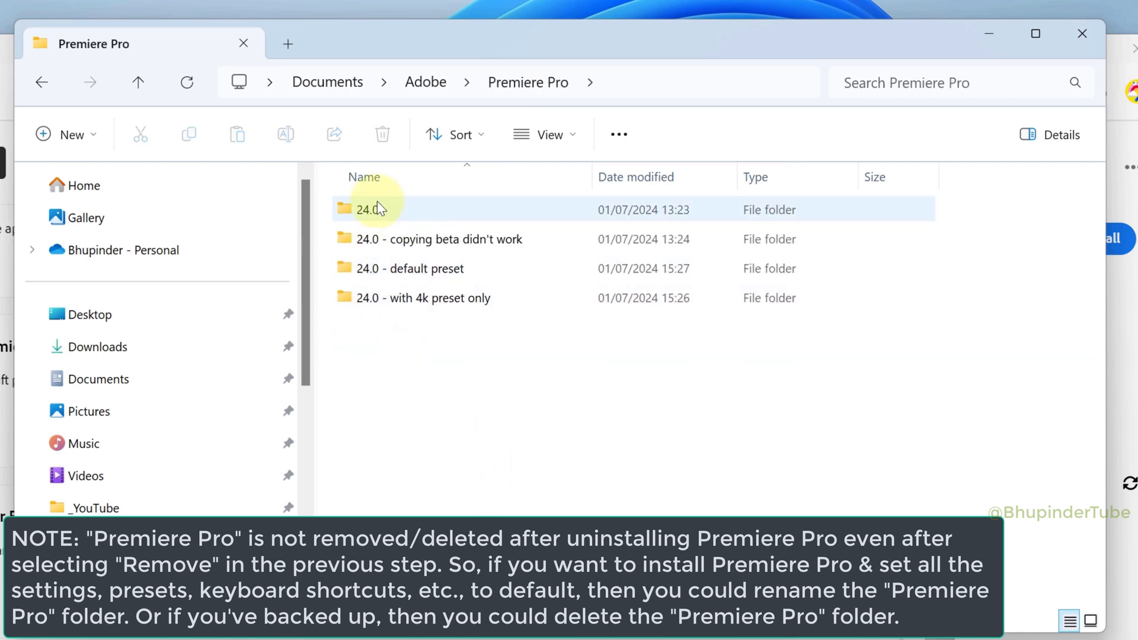
double_click(373, 210)
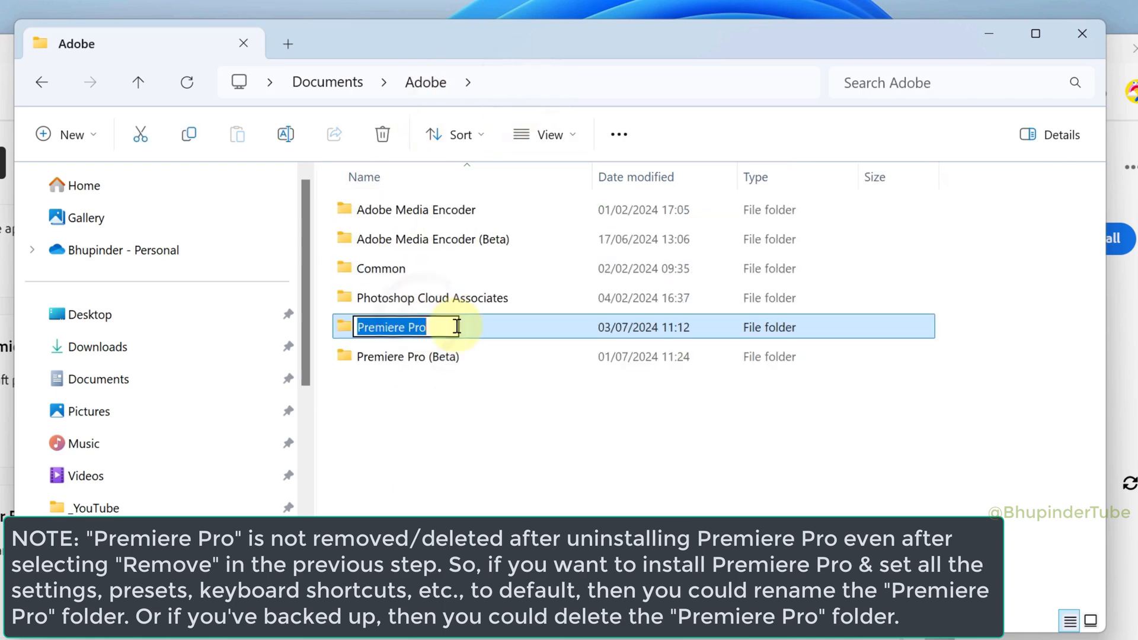
text(.old)
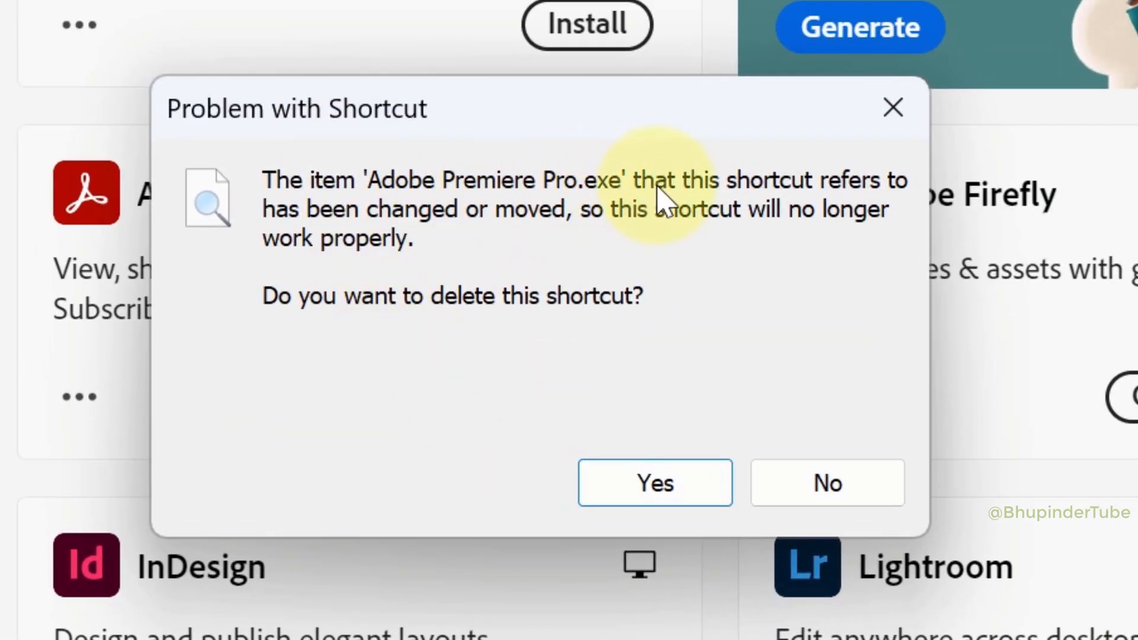
mouse_move(494, 349)
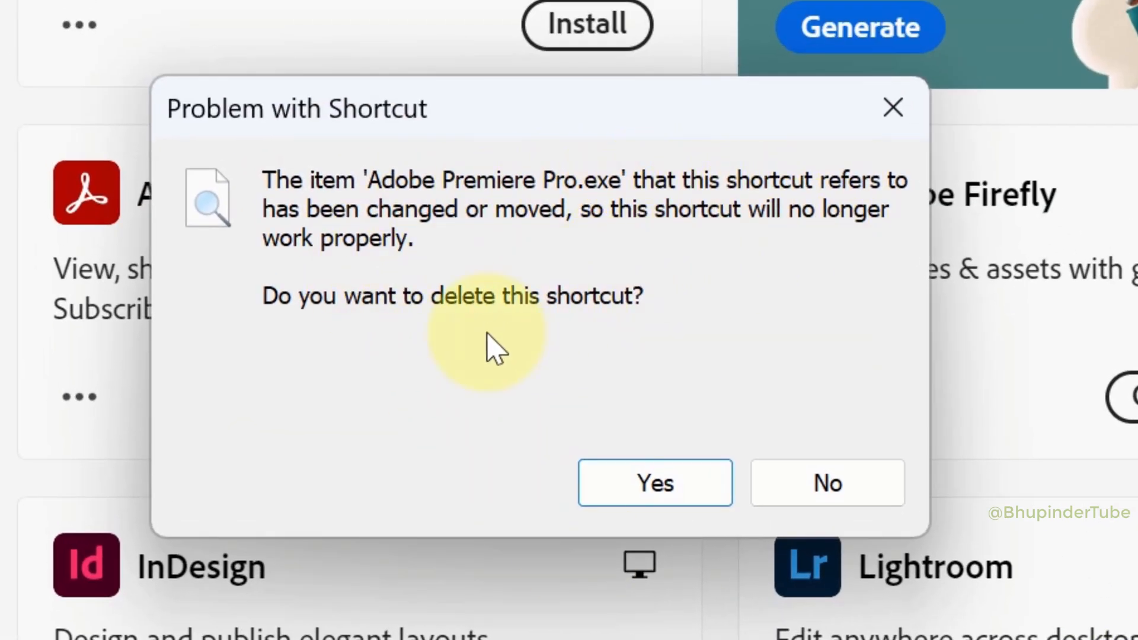